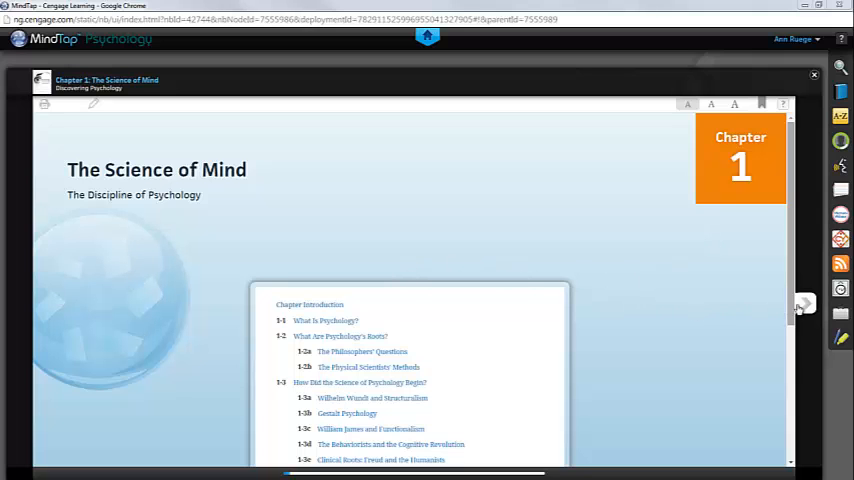
Go to the 'What Is Psychology?' page from the Chapter 1 contents overlay.
click(804, 304)
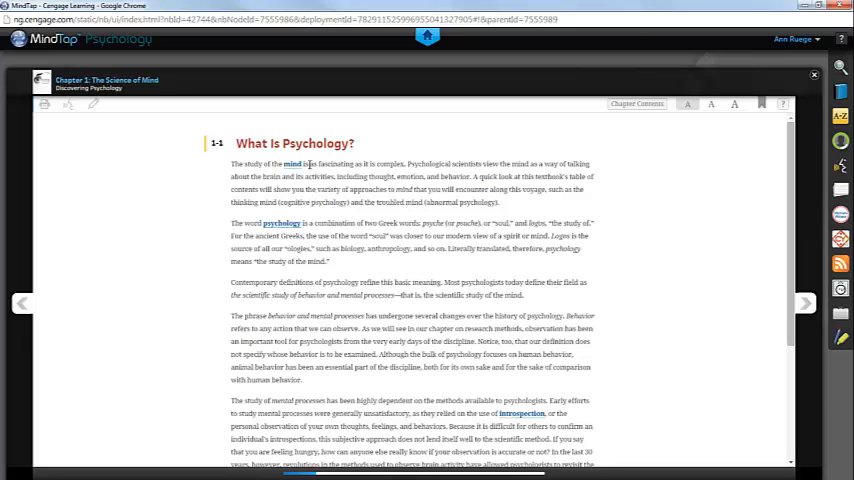
click(292, 164)
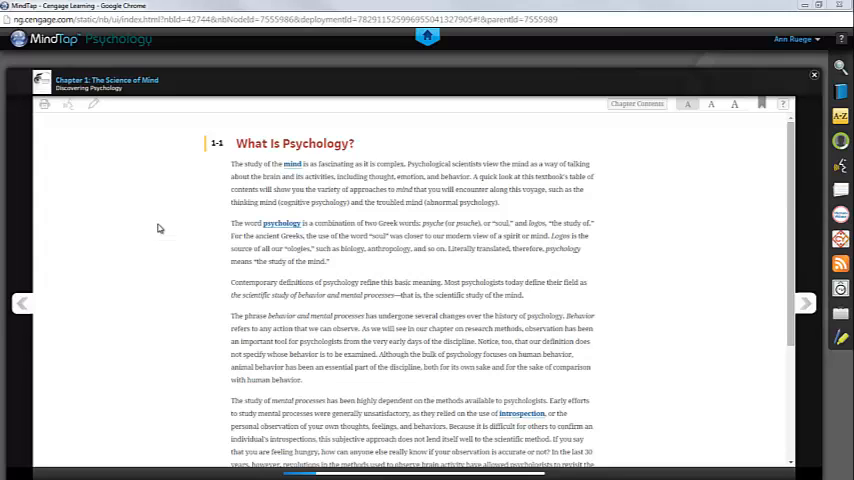
Highlight the opening paragraph green and save a note reading 'Study This' on it.
drag(232, 164, 290, 164)
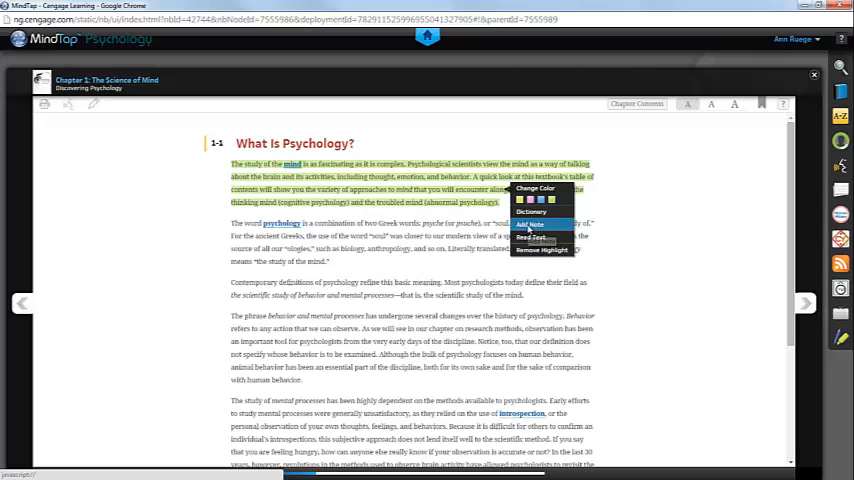
click(532, 224)
text(study this)
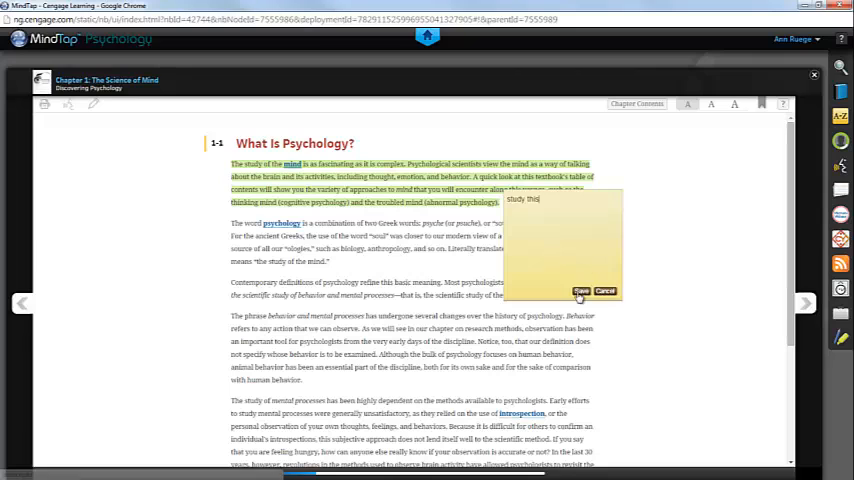
click(582, 292)
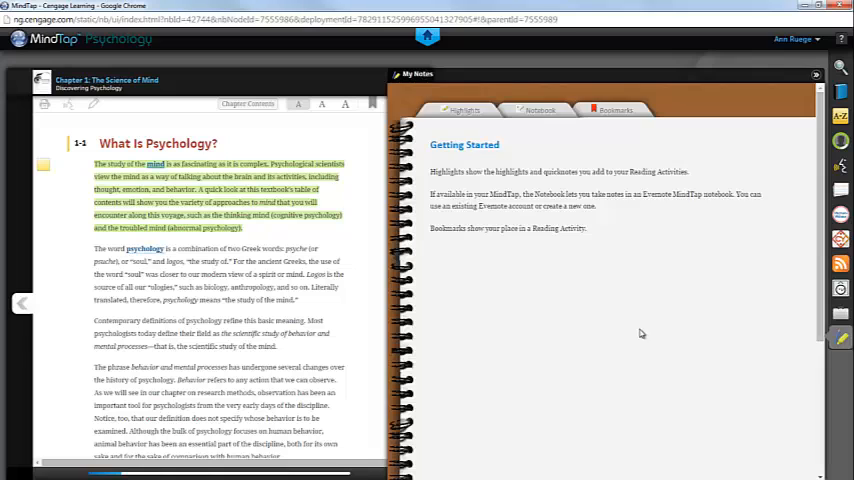
Review the Highlights, Bookmarks and Notebook lists in the My Notes panel.
click(464, 110)
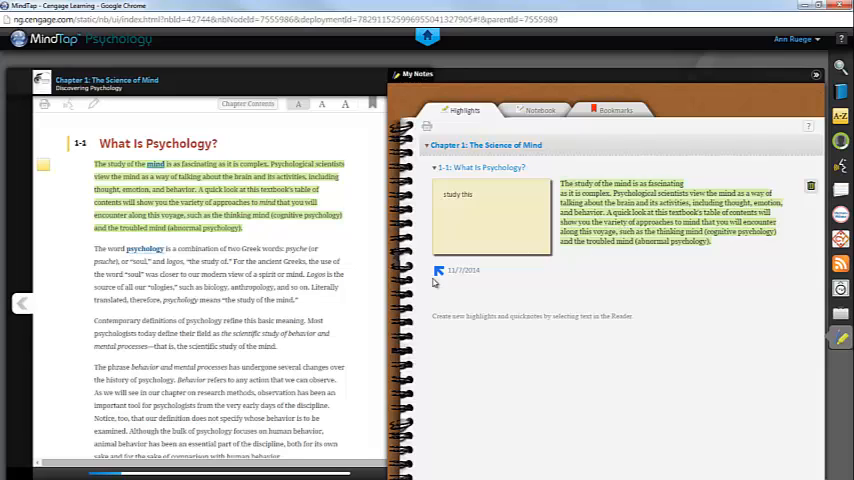
mouse_move(332, 228)
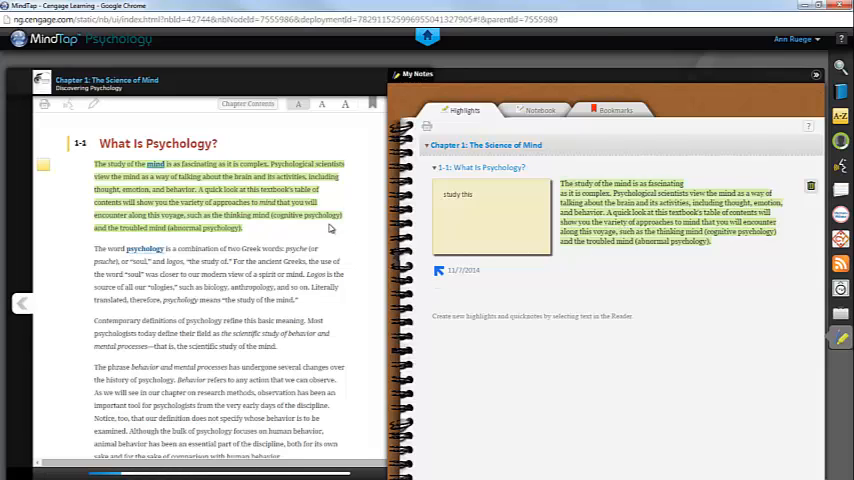
mouse_move(676, 344)
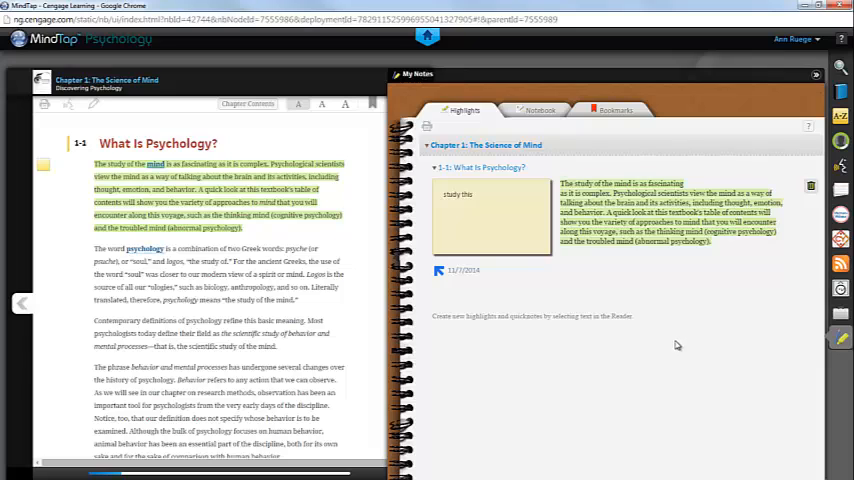
click(616, 110)
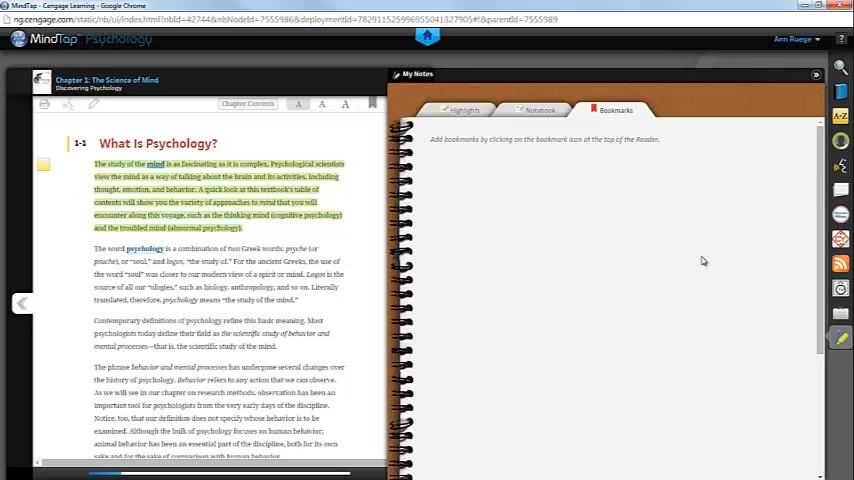
click(540, 110)
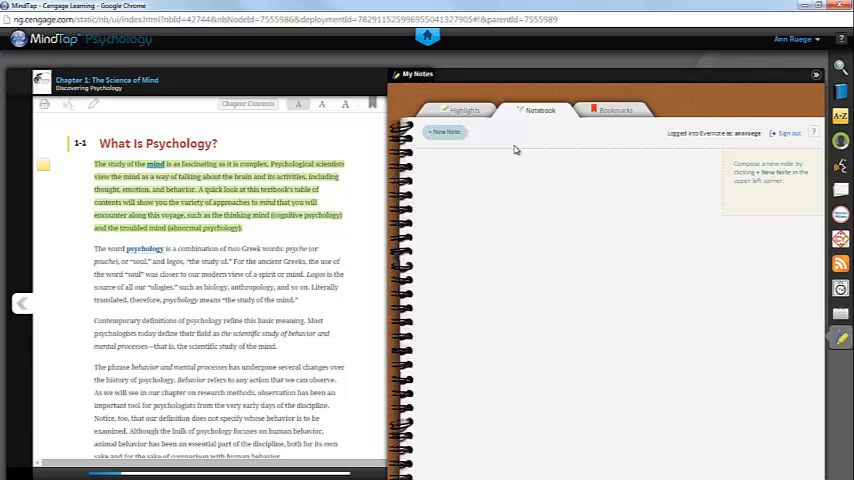
mouse_move(520, 130)
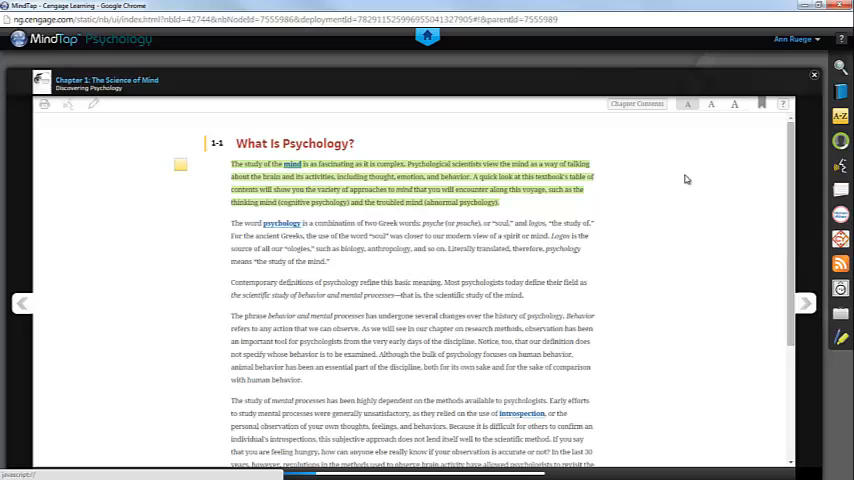
mouse_move(612, 196)
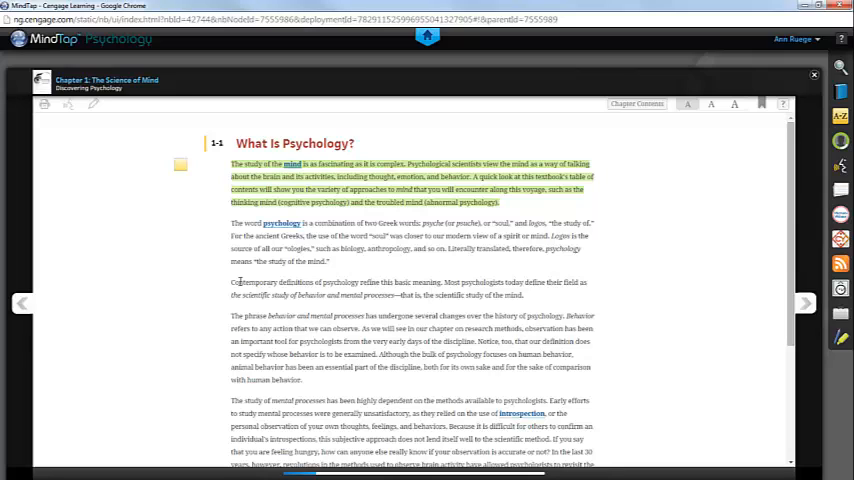
double_click(252, 282)
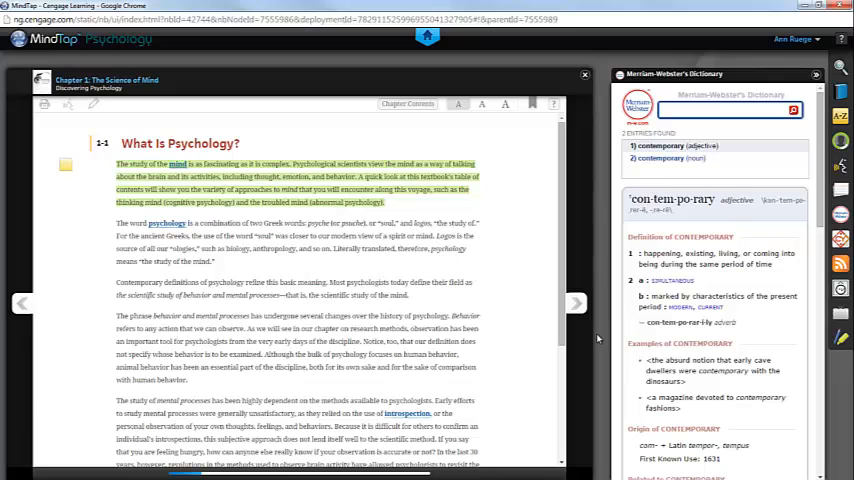
mouse_move(600, 338)
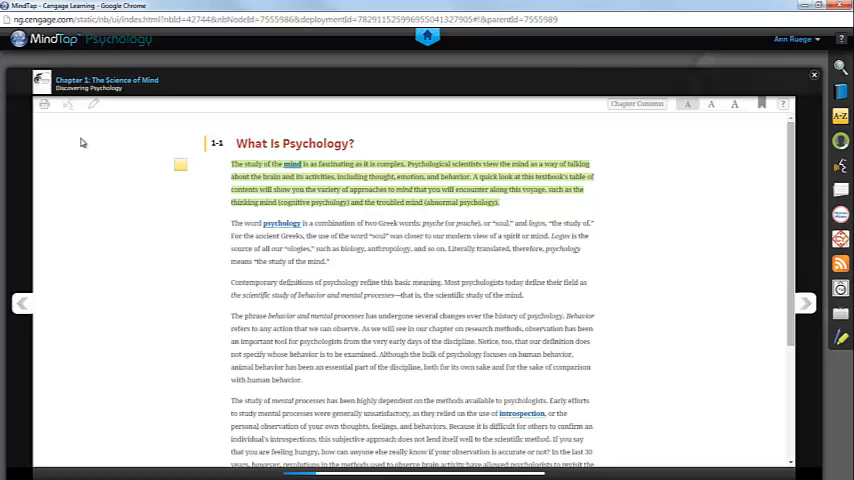
mouse_move(68, 104)
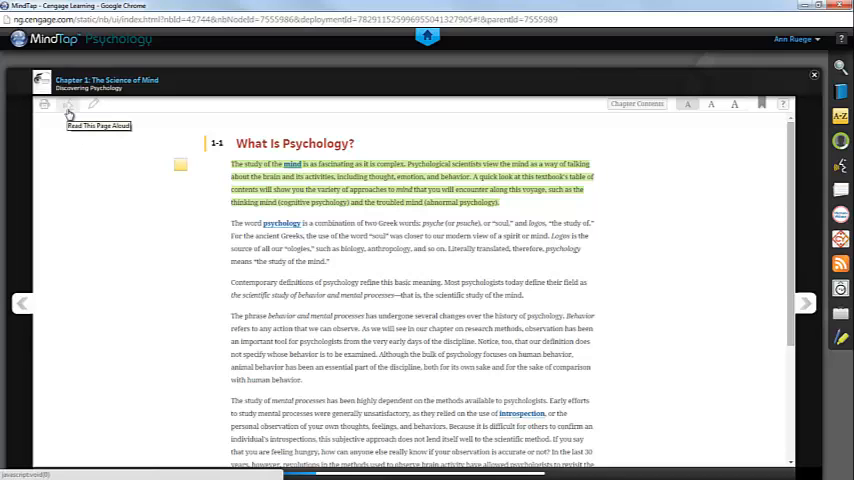
mouse_move(220, 226)
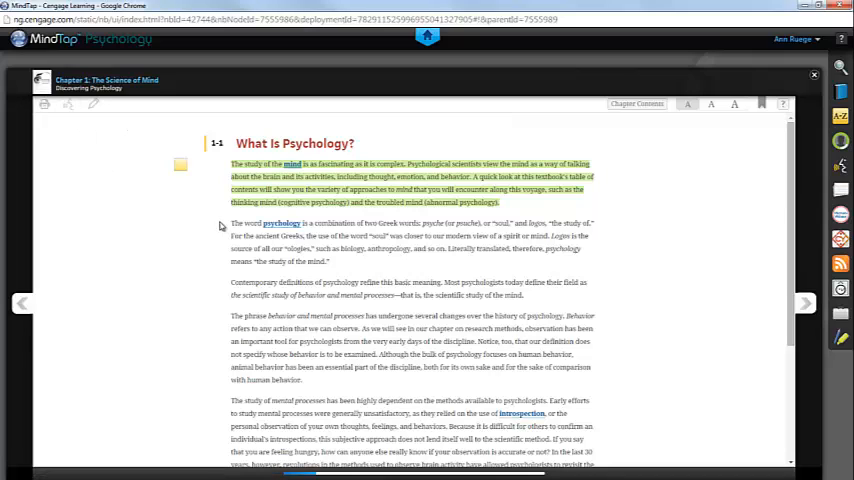
Highlight the second paragraph's 'two Greek words' phrase and the word 'soul' in green.
drag(232, 222, 304, 222)
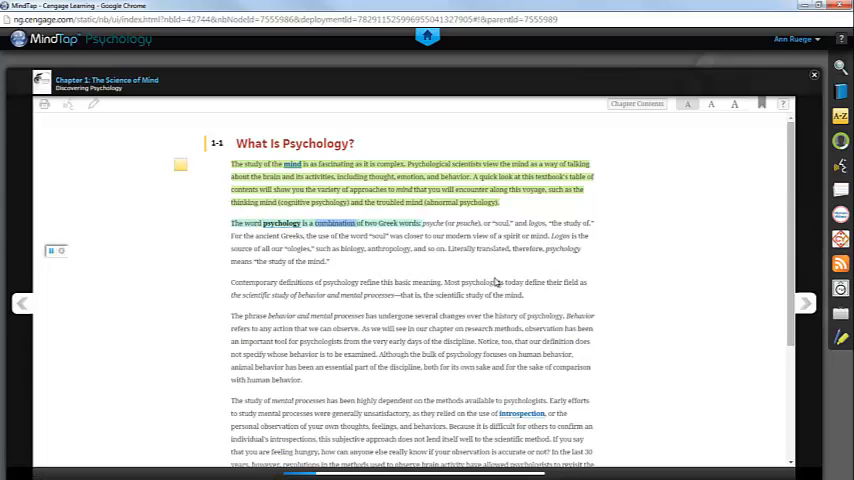
double_click(408, 224)
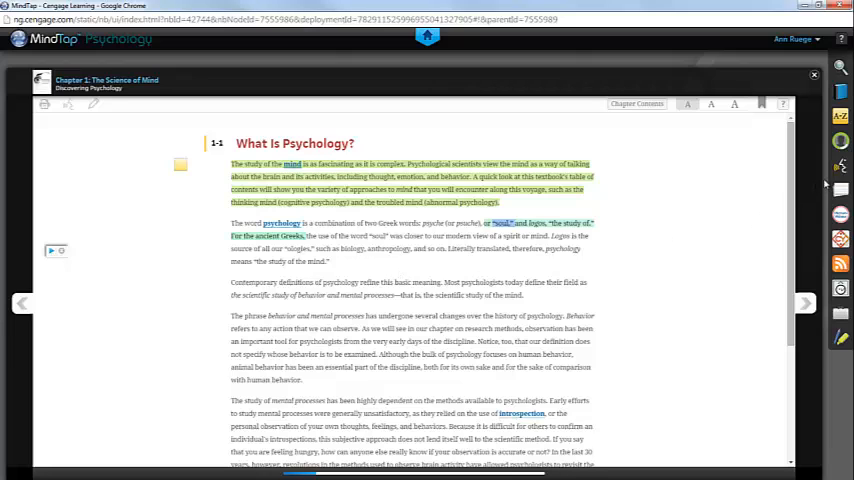
Have ReadSpeaker read the passage aloud at a chosen reading speed.
click(840, 168)
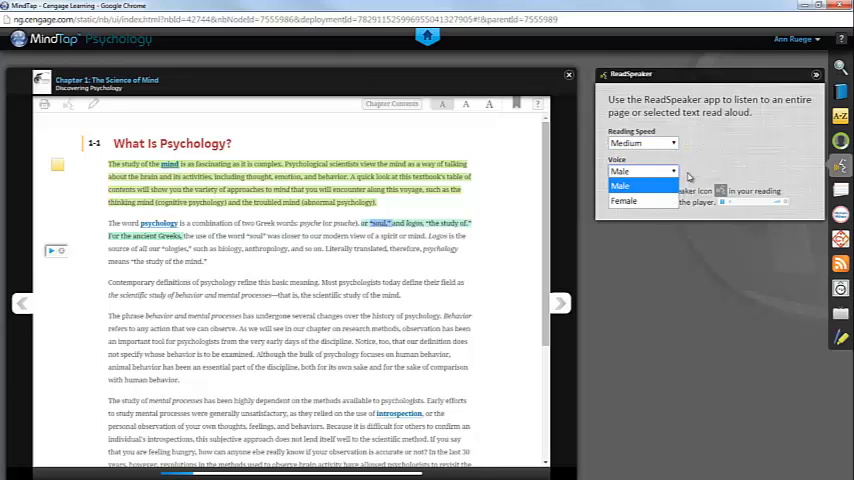
click(816, 72)
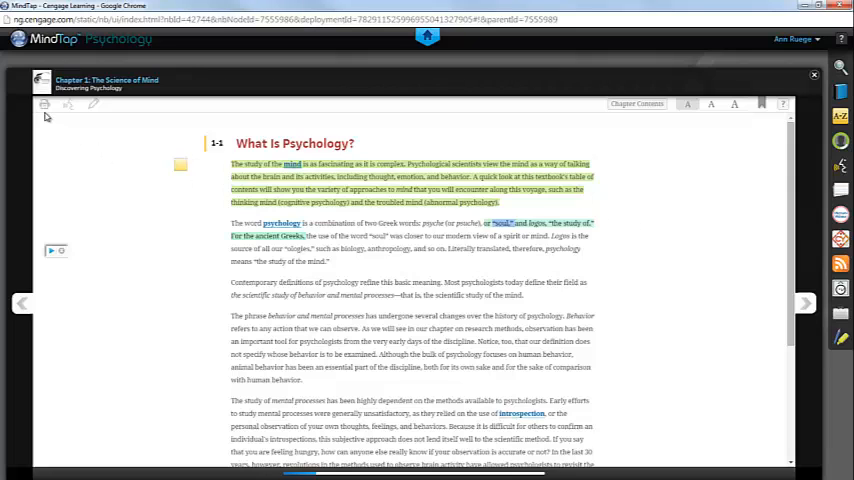
mouse_move(144, 308)
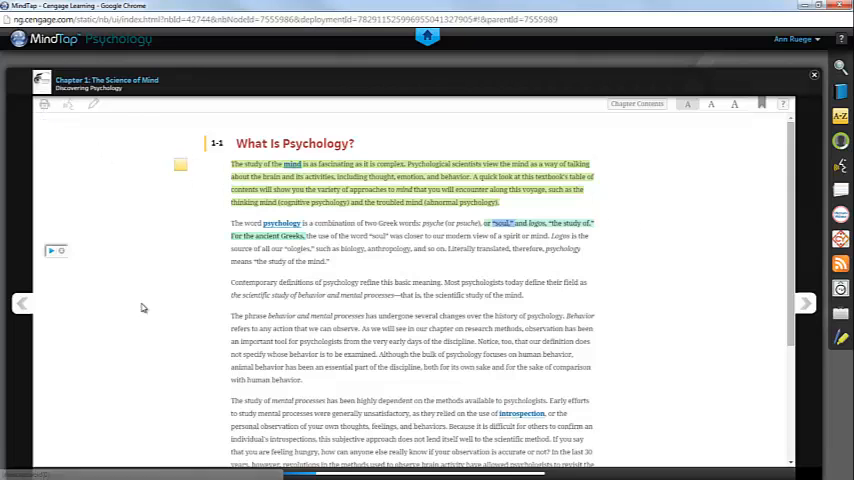
mouse_move(722, 202)
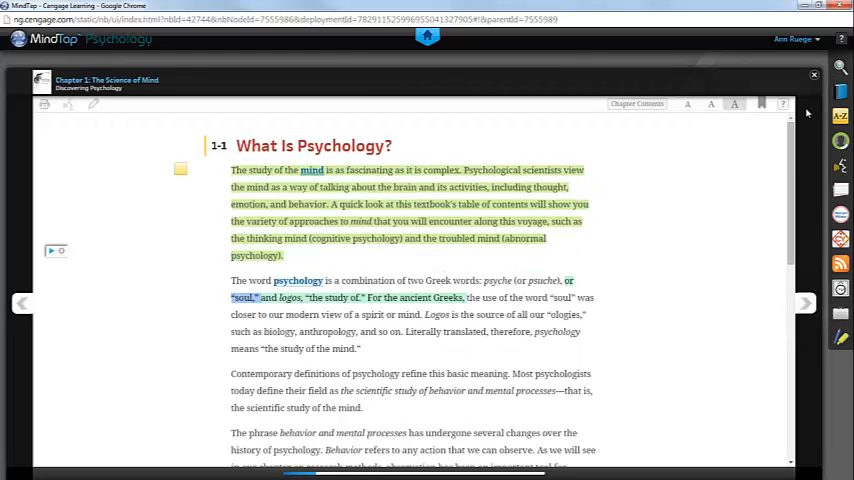
Bring up the search panel beside the enlarged reading page.
click(840, 72)
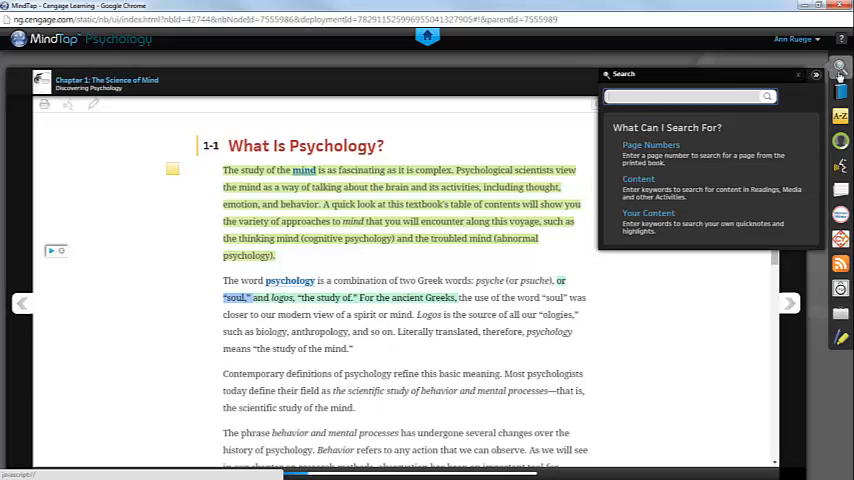